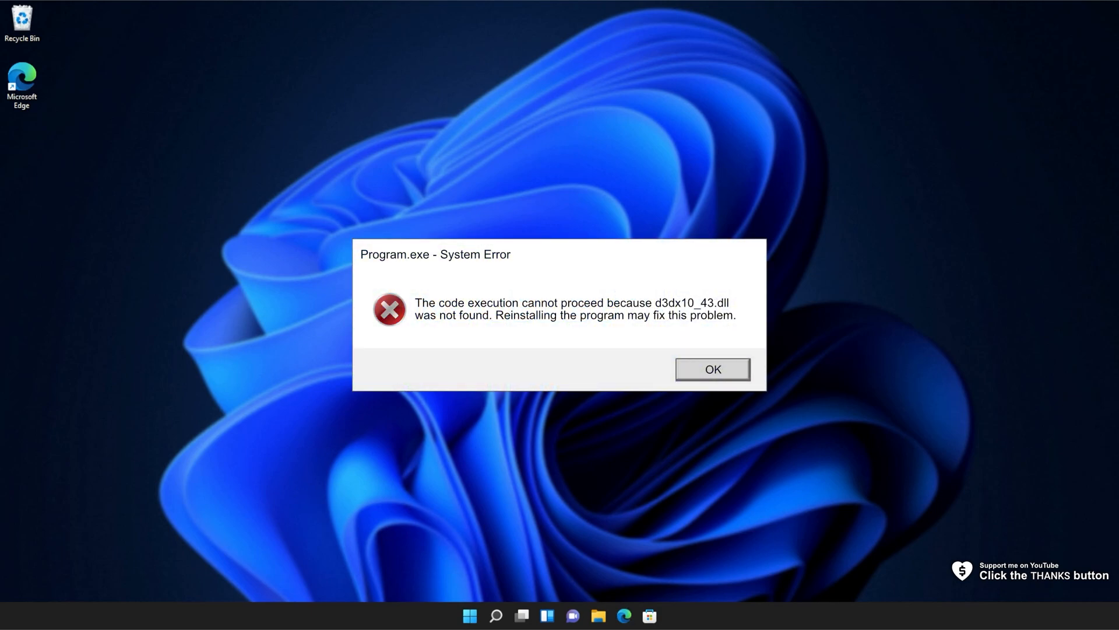
- Dismiss the Program.exe error about the missing d3dx10_43.dll
left_click(712, 369)
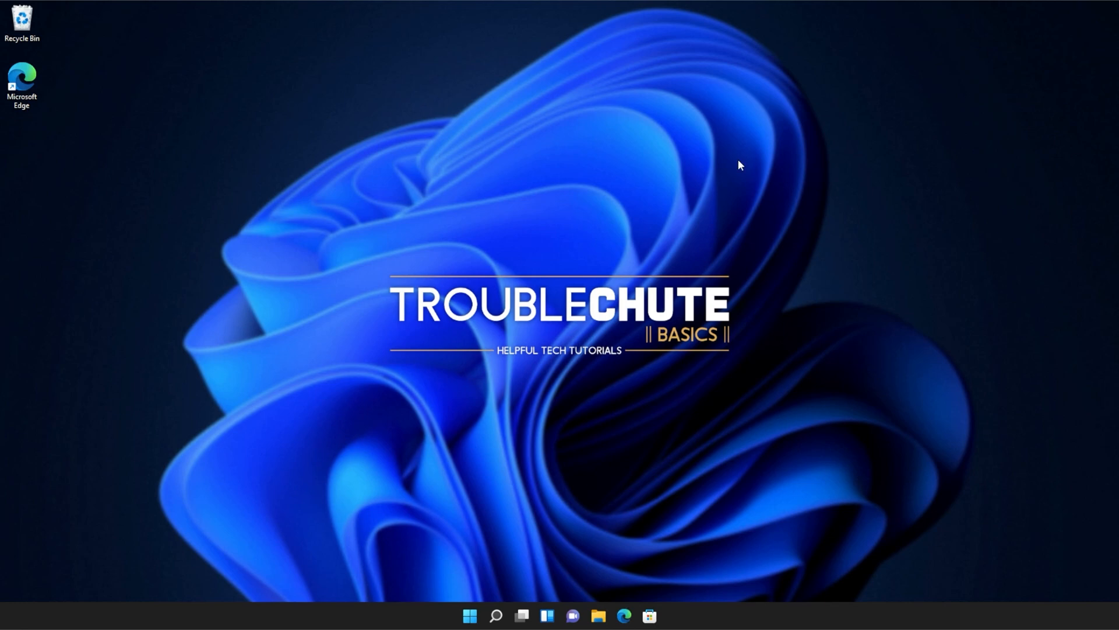
mouse_move(624, 616)
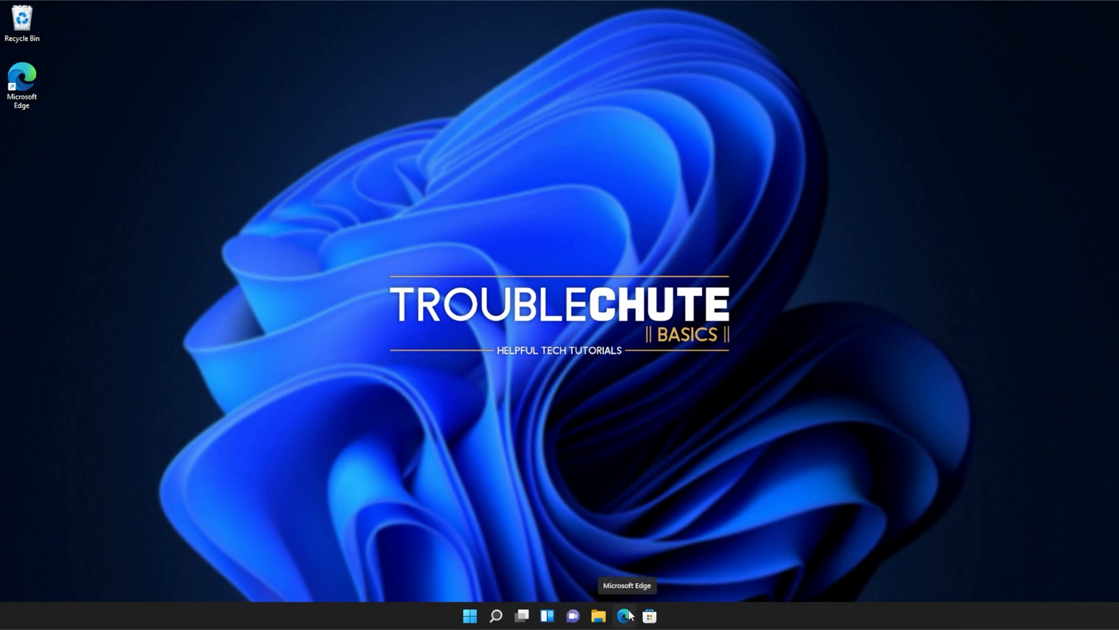
- Download dxwebsetup.exe from the DirectX download page in Edge and run it with administrator approval
left_click(625, 616)
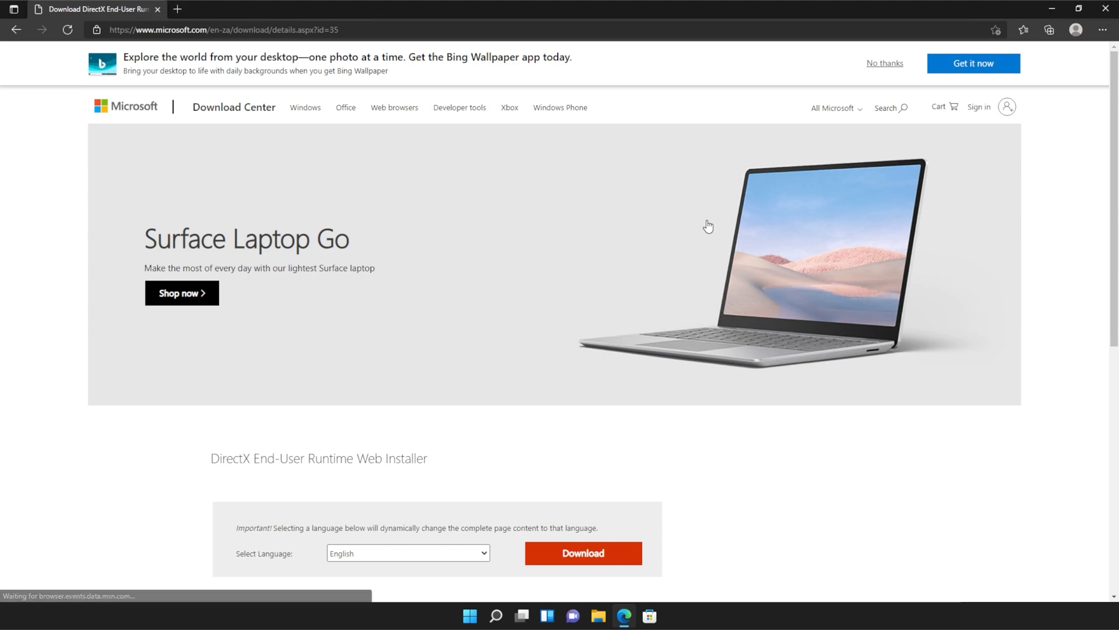
scroll("down", 3)
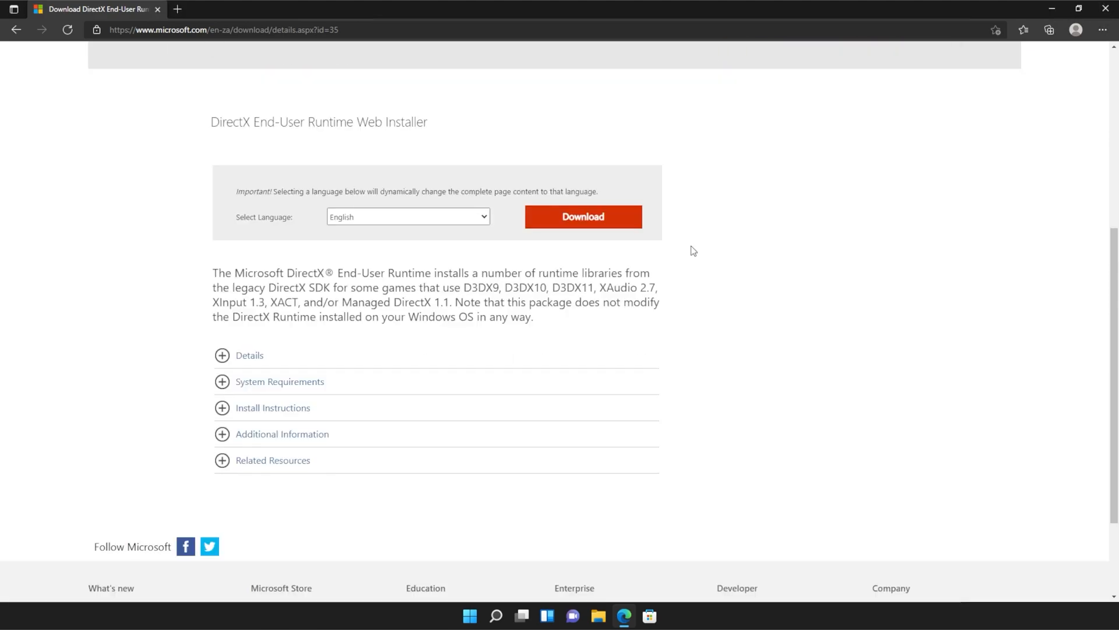
left_click(583, 216)
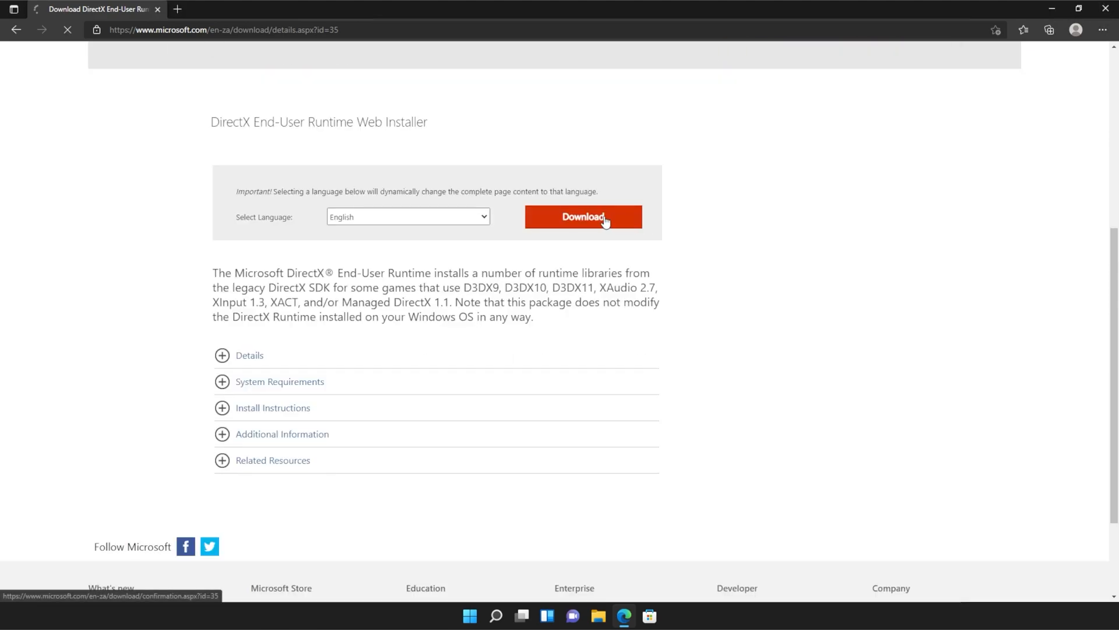
left_click(583, 217)
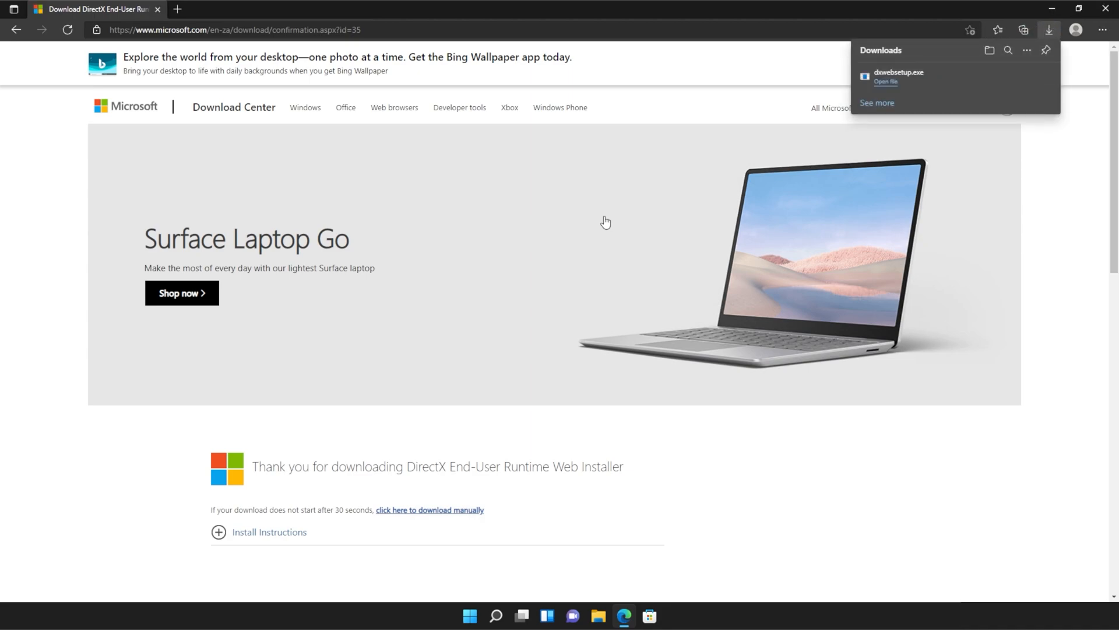
mouse_move(766, 214)
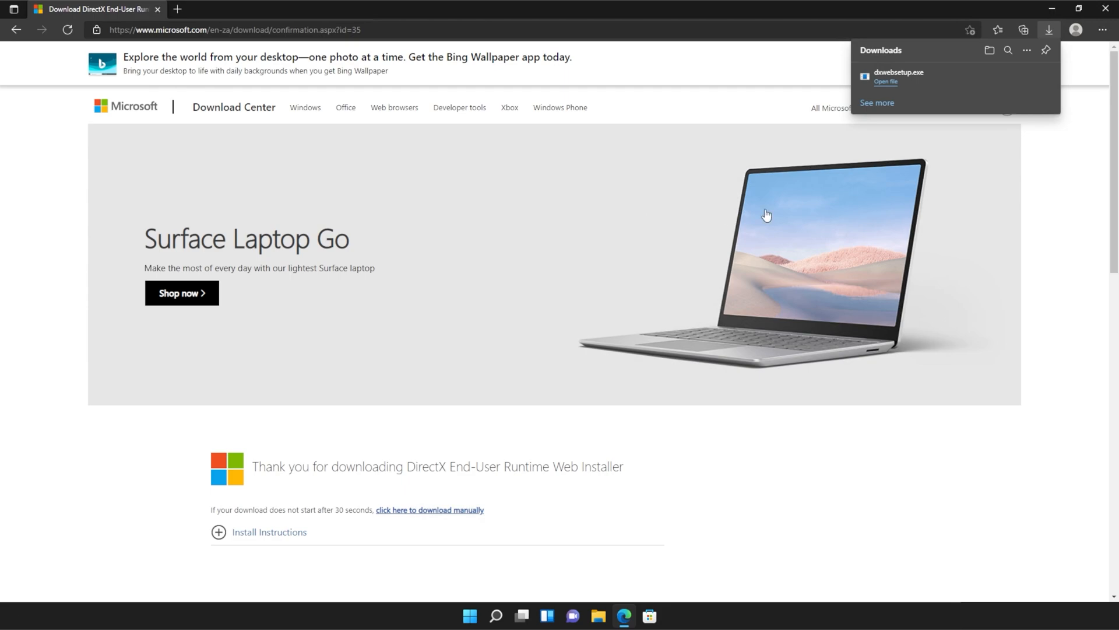
left_click(885, 83)
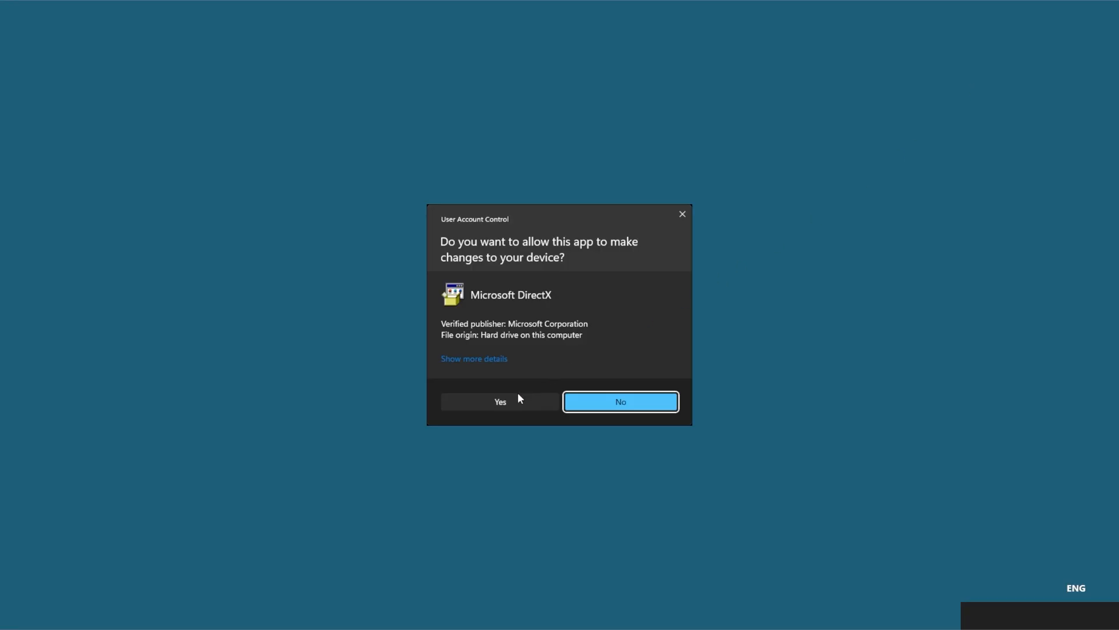
left_click(499, 401)
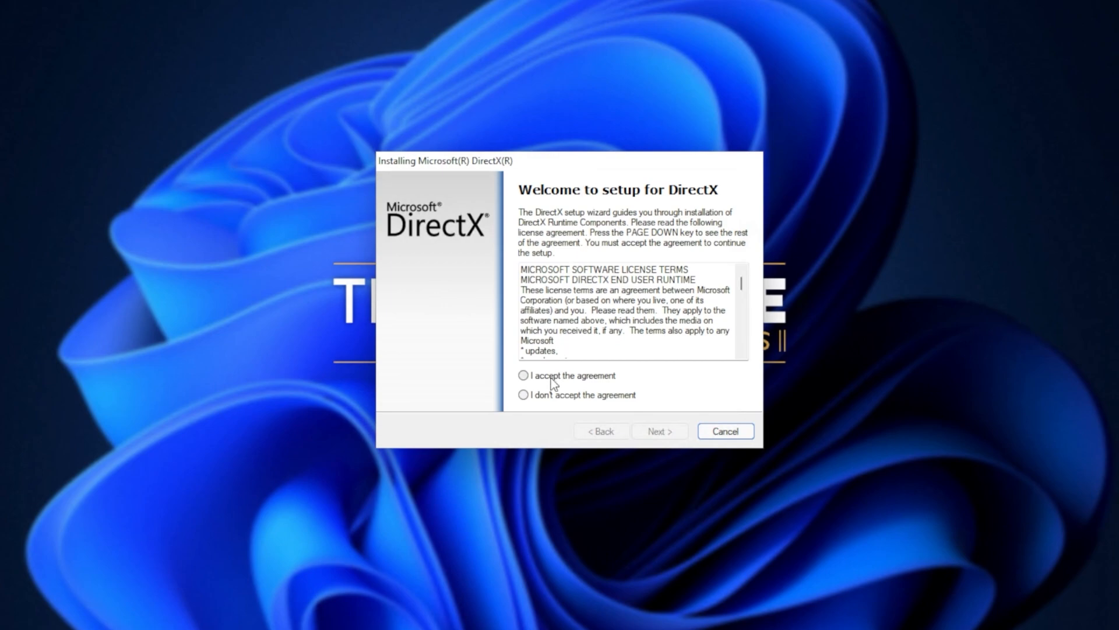
- Accept the DirectX license, install without the Bing Bar, and finish the wizard
left_click(658, 430)
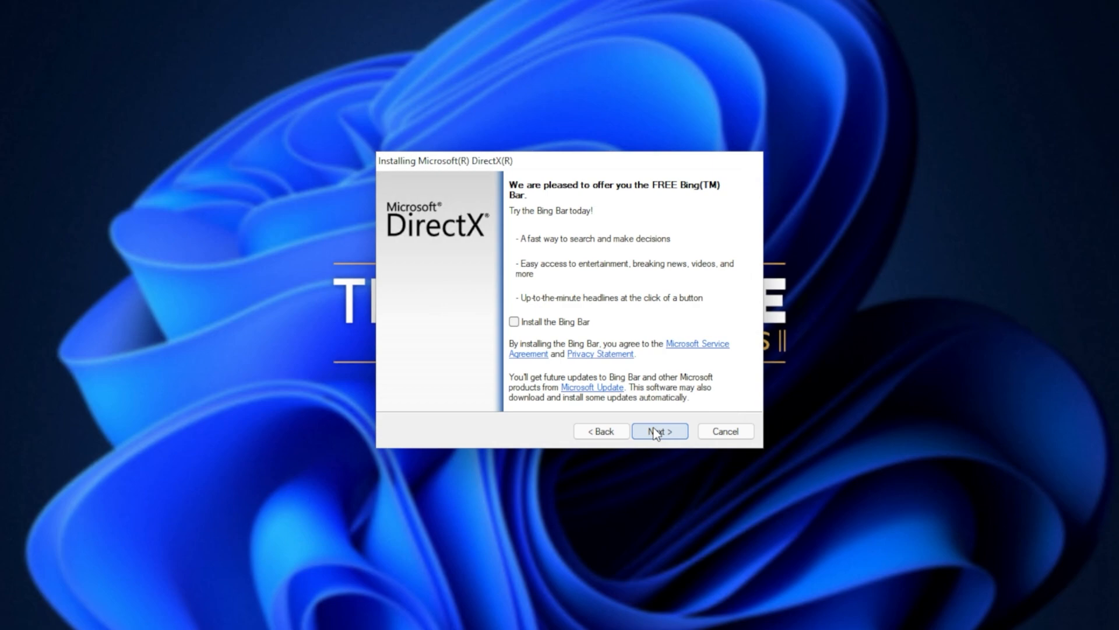
left_click(659, 430)
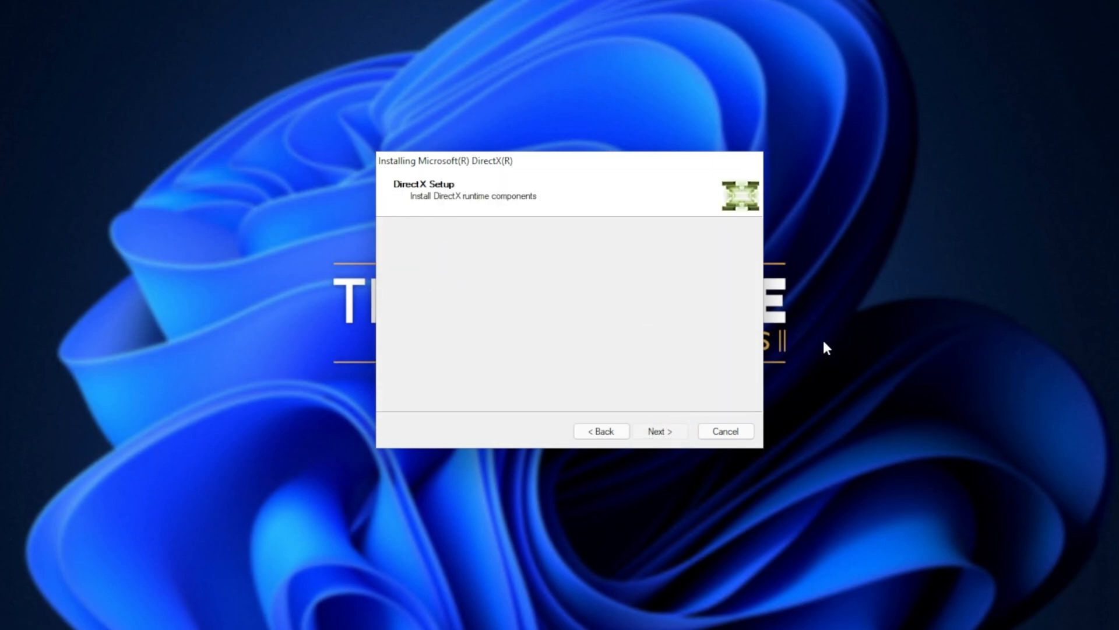
mouse_move(833, 341)
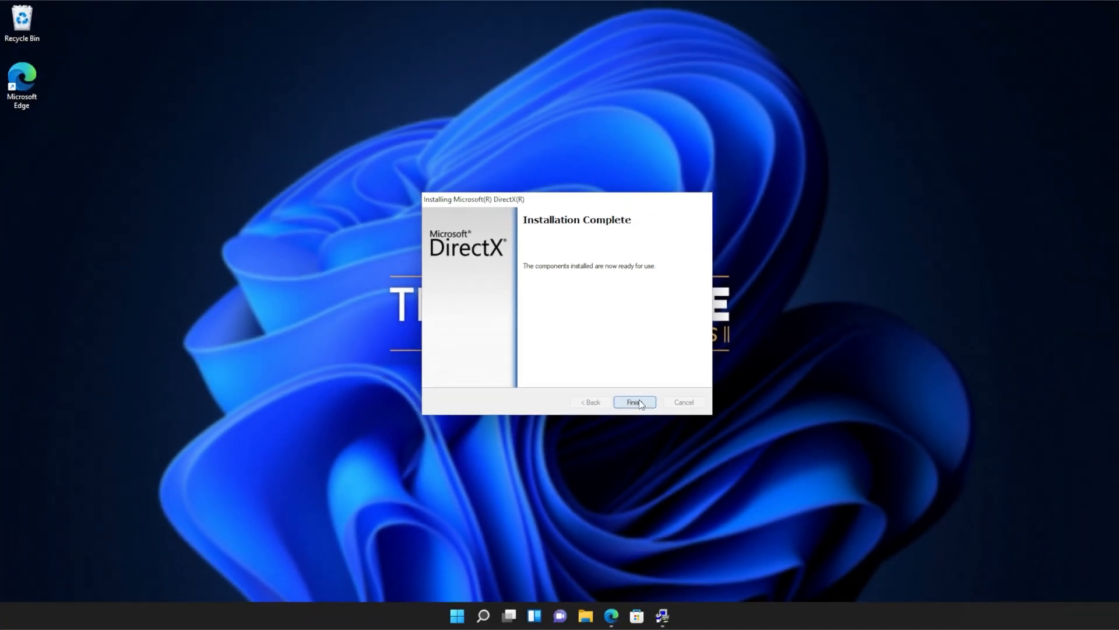
left_click(633, 401)
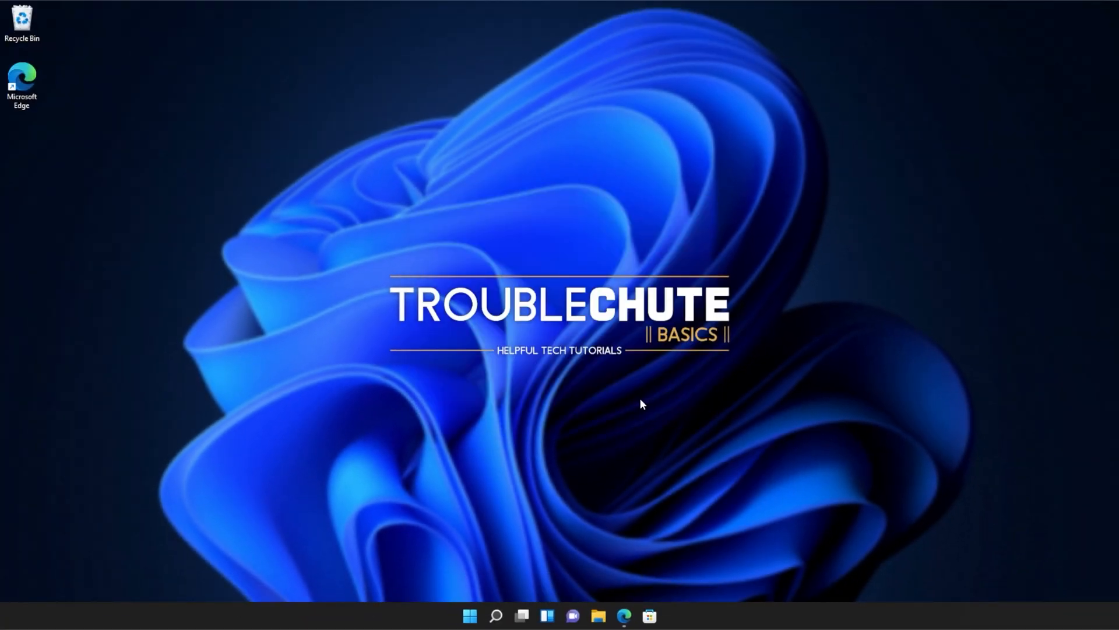